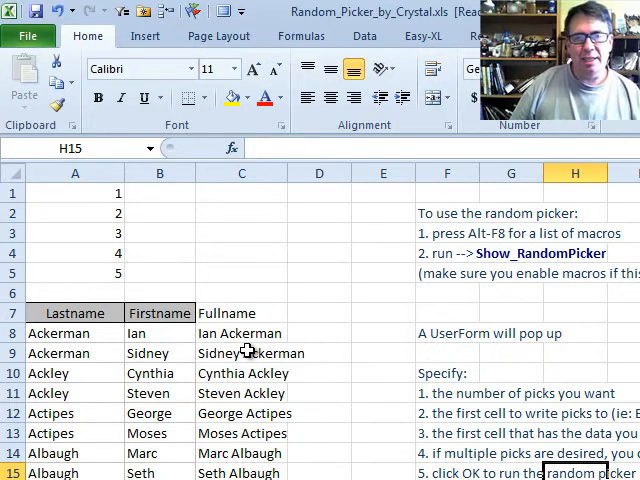
Run Show_RandomPicker with 5 picks, first cell Data!$B$1, data start Data!$C$8, Vertical
click(240, 332)
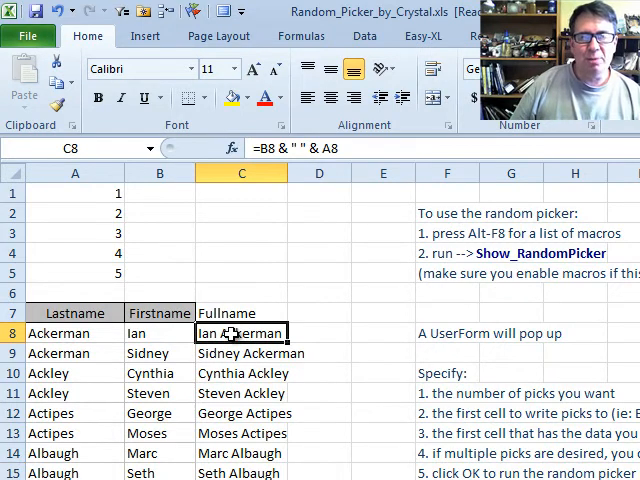
mouse_move(460, 344)
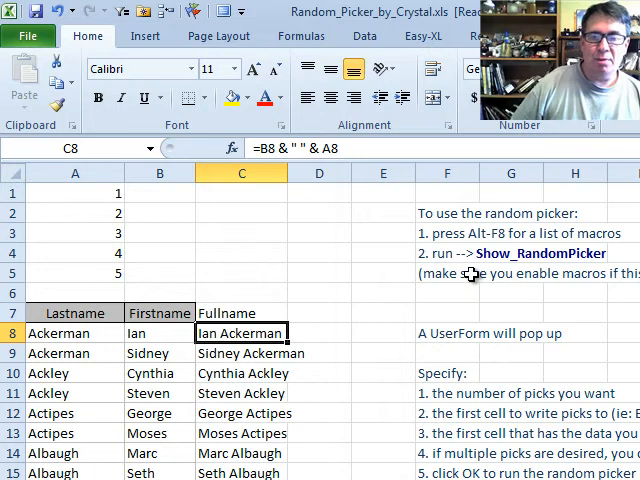
key(alt+F8)
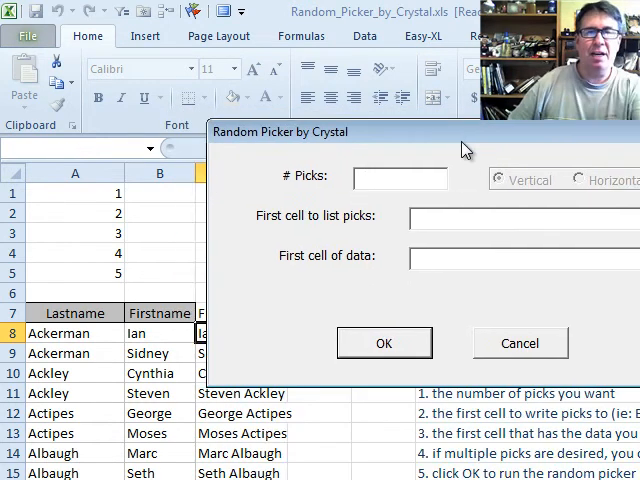
text(5)
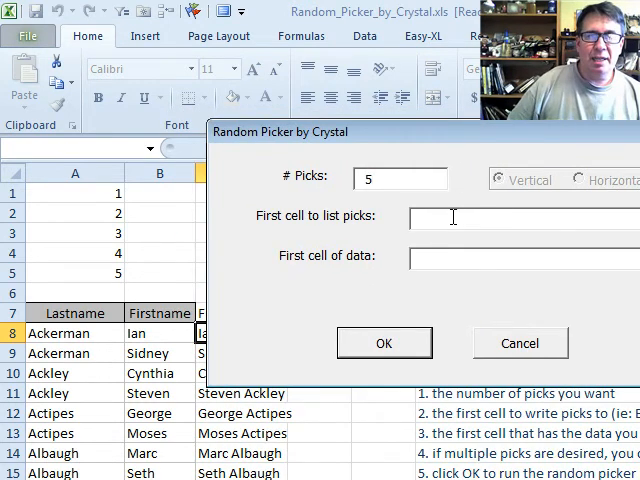
click(160, 192)
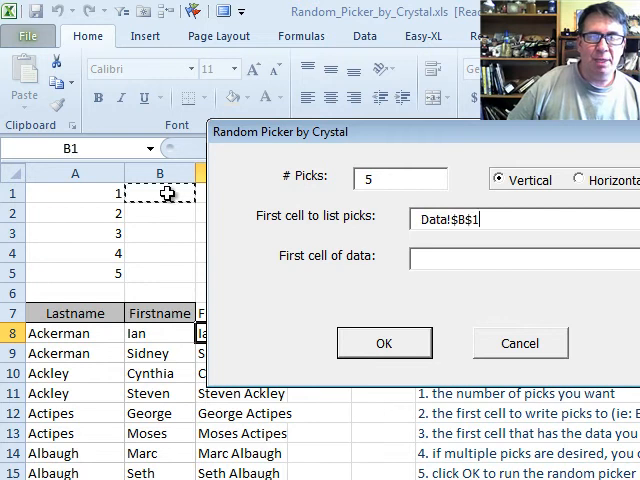
mouse_move(456, 250)
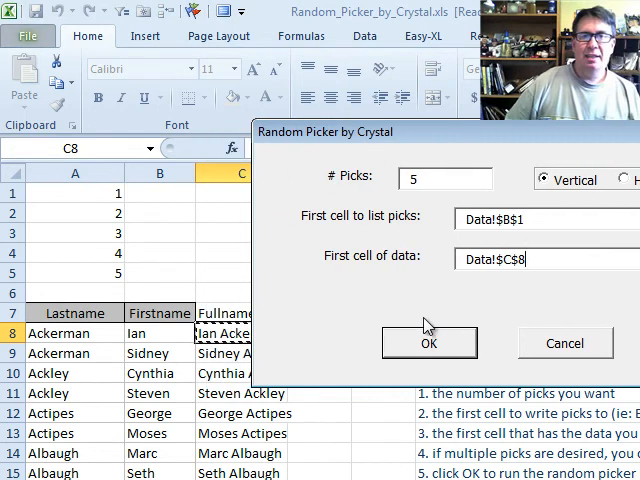
click(428, 344)
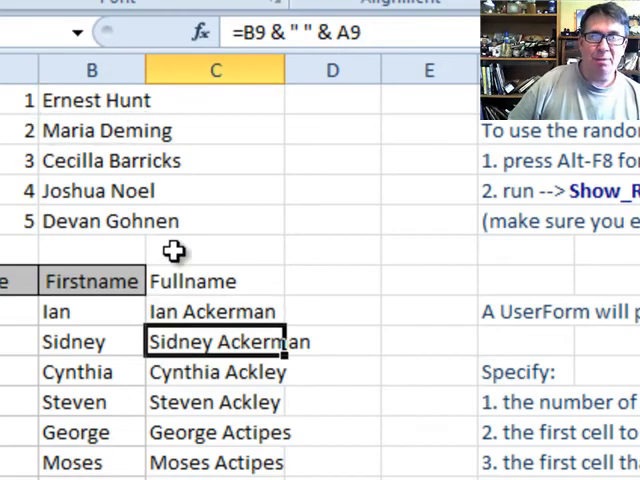
Show the Show_RandomPicker macro code in module mod_RandomPicker
click(92, 130)
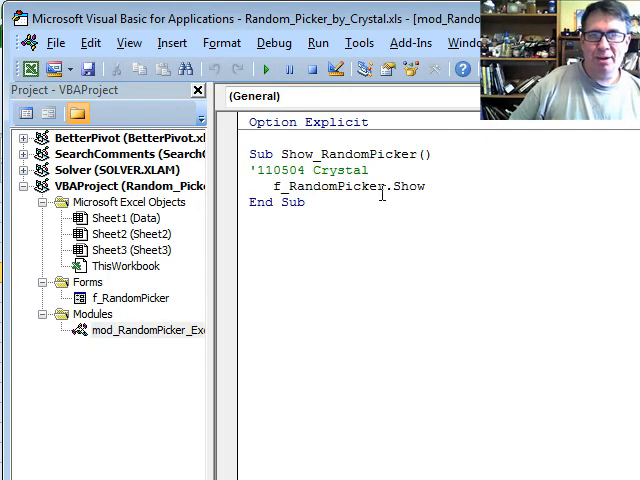
From the f_RandomPicker form design, bring up the OK button's cmd_OK_Click code
double_click(128, 298)
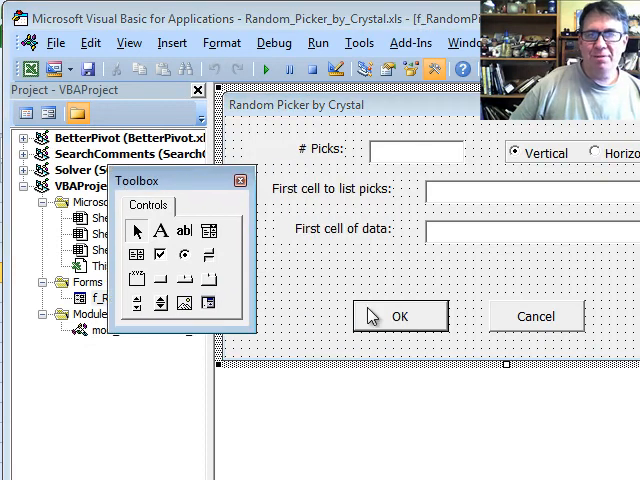
click(398, 316)
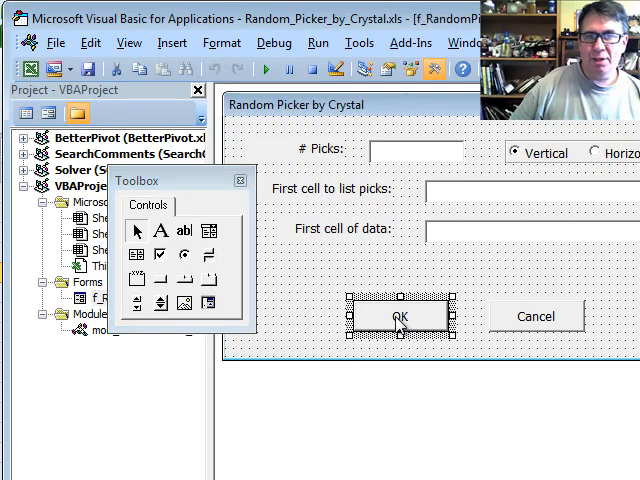
double_click(400, 316)
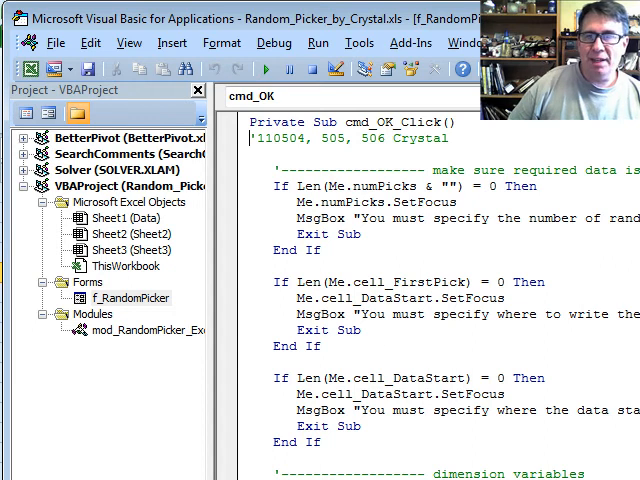
scroll(down, 3)
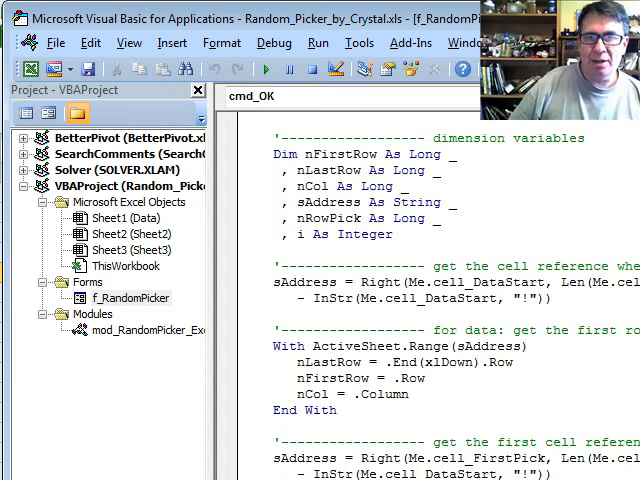
scroll(down, 3)
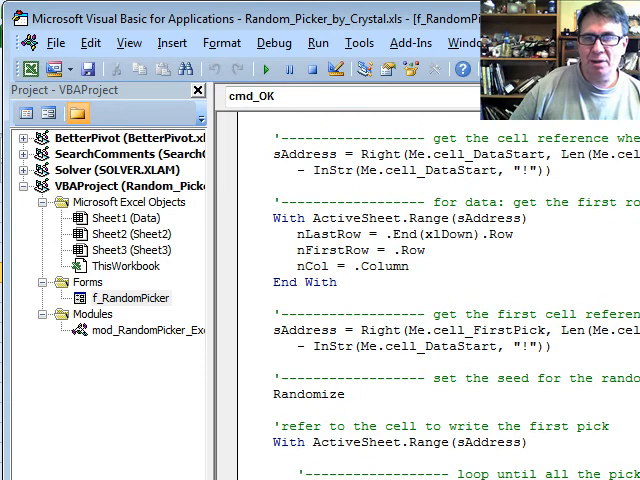
scroll(down, 3)
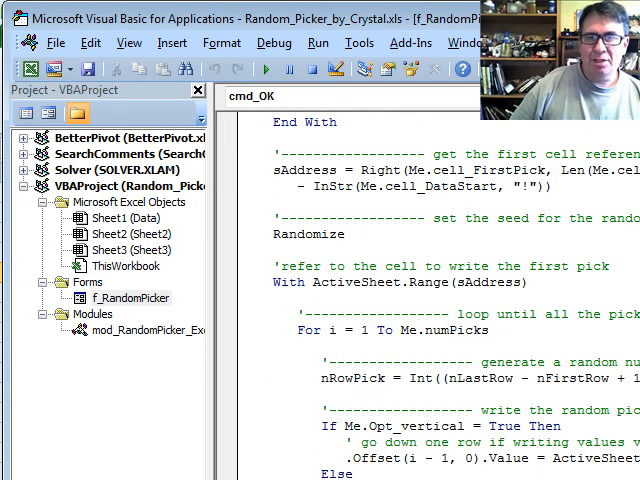
scroll(down, 3)
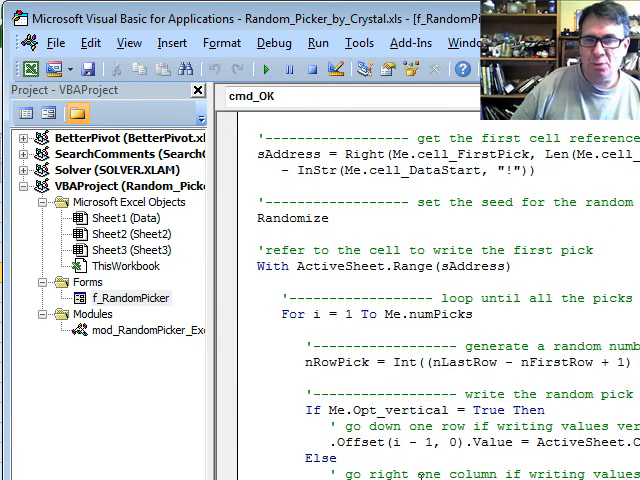
scroll(right, 3)
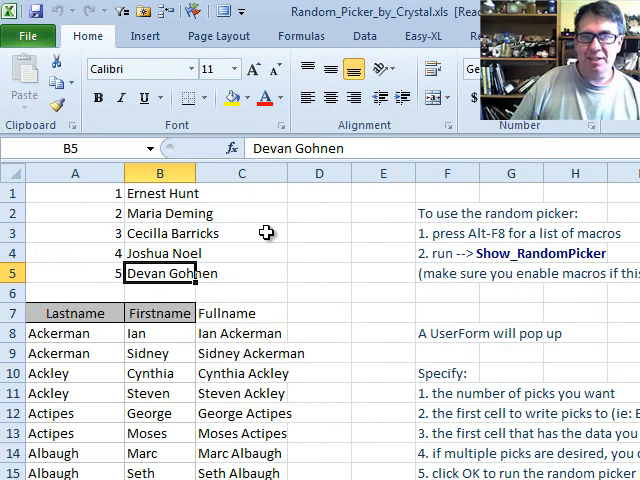
mouse_move(304, 236)
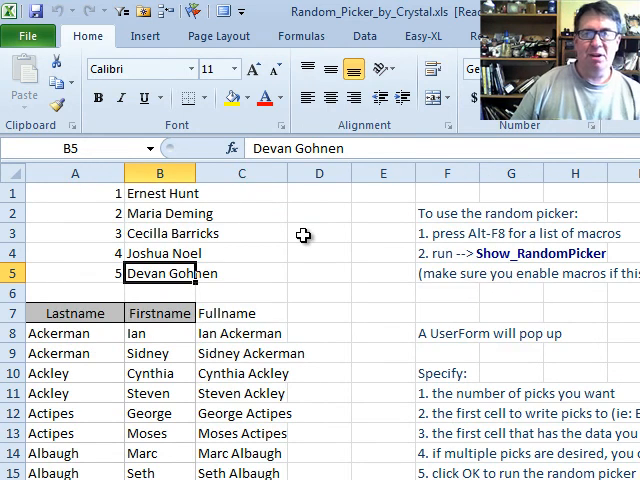